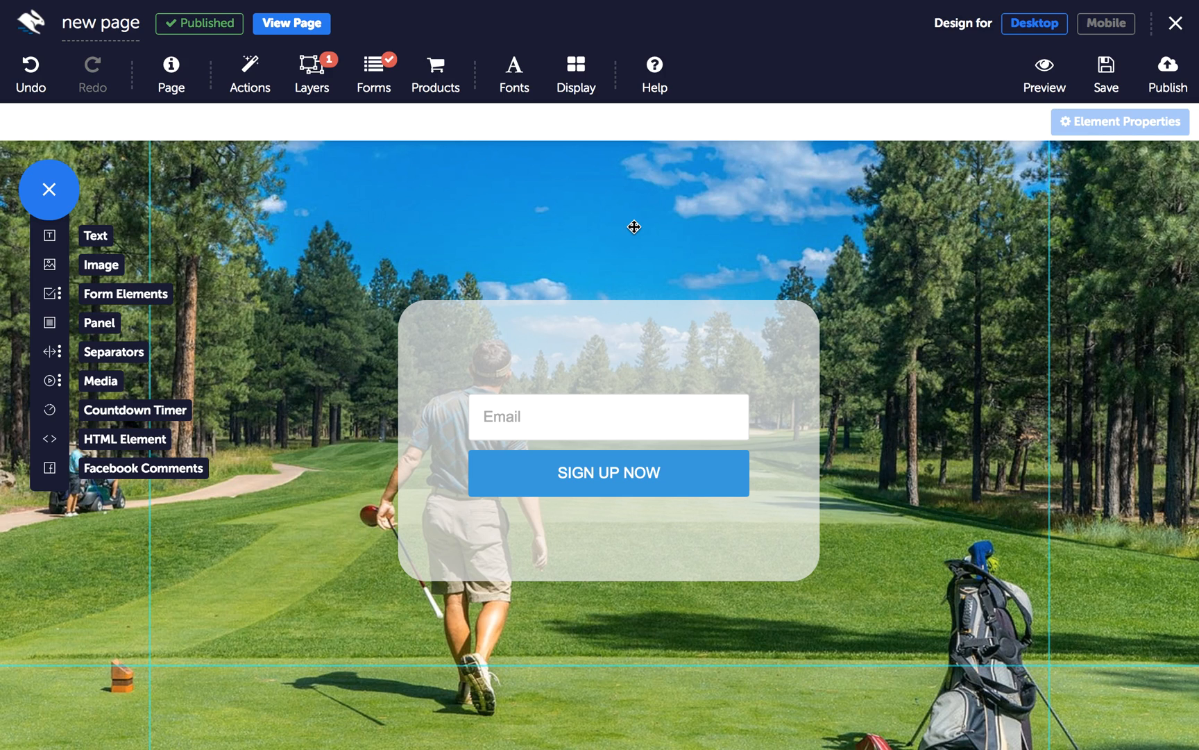
mouse_move(417, 356)
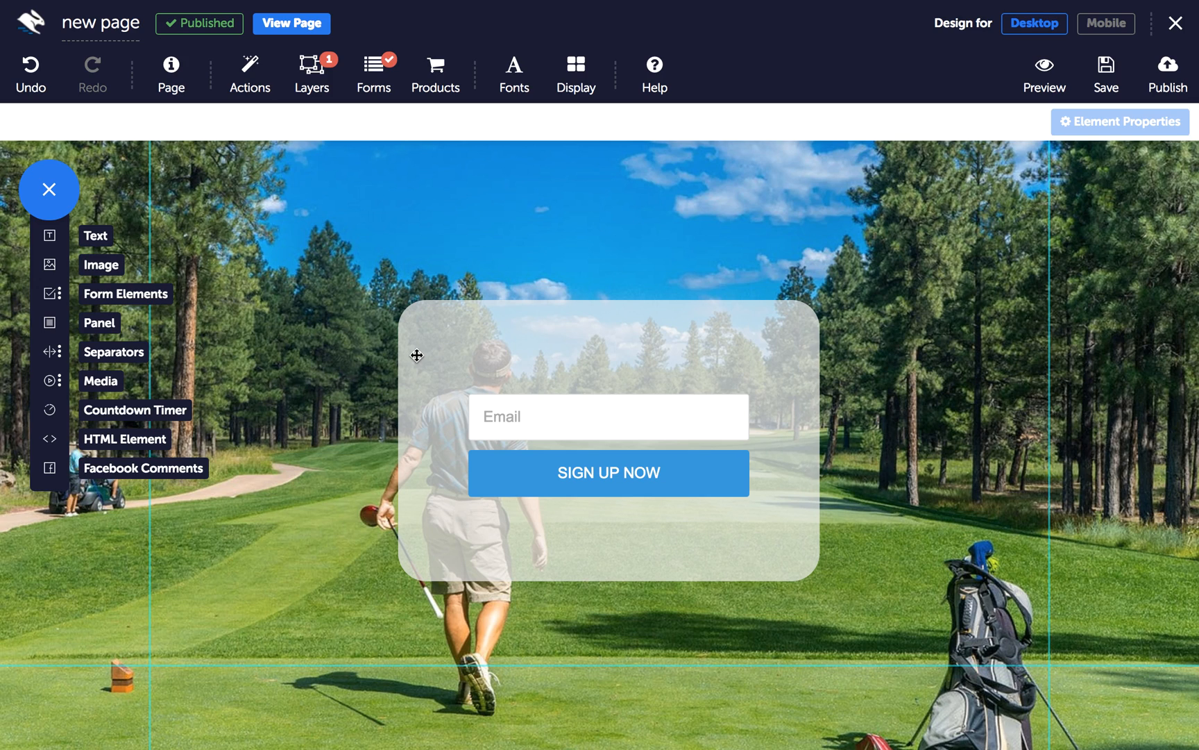
mouse_move(432, 366)
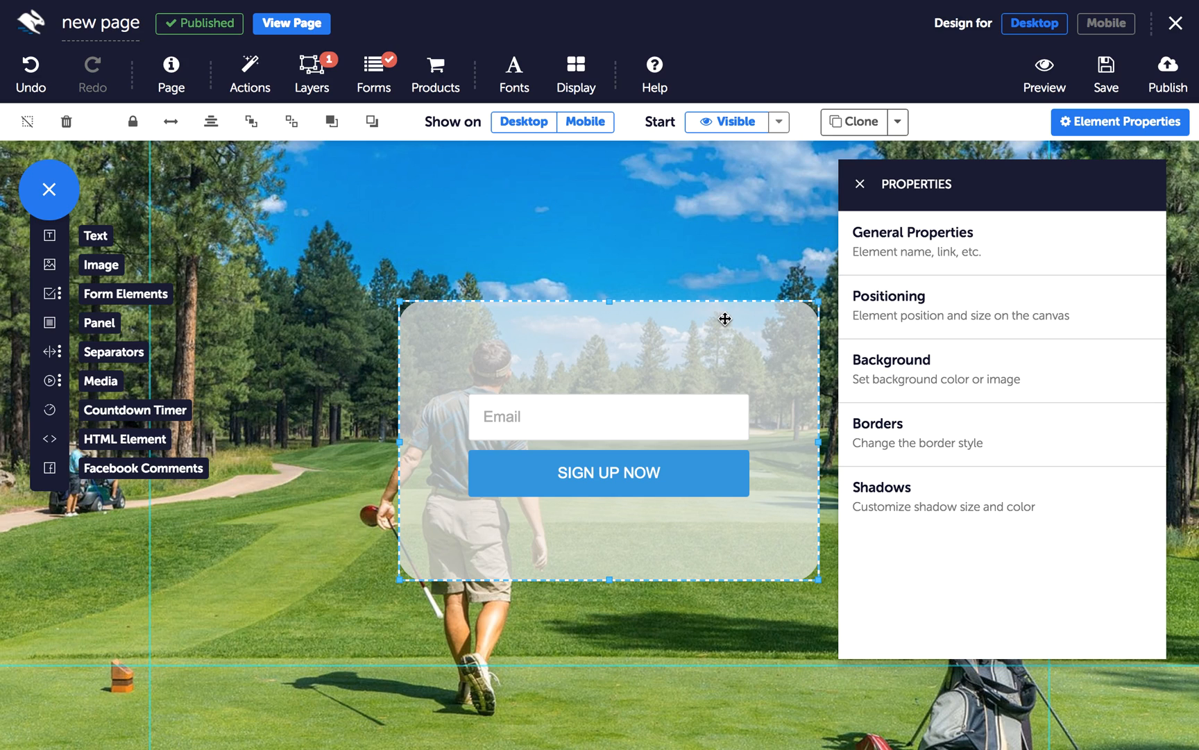
mouse_move(837, 179)
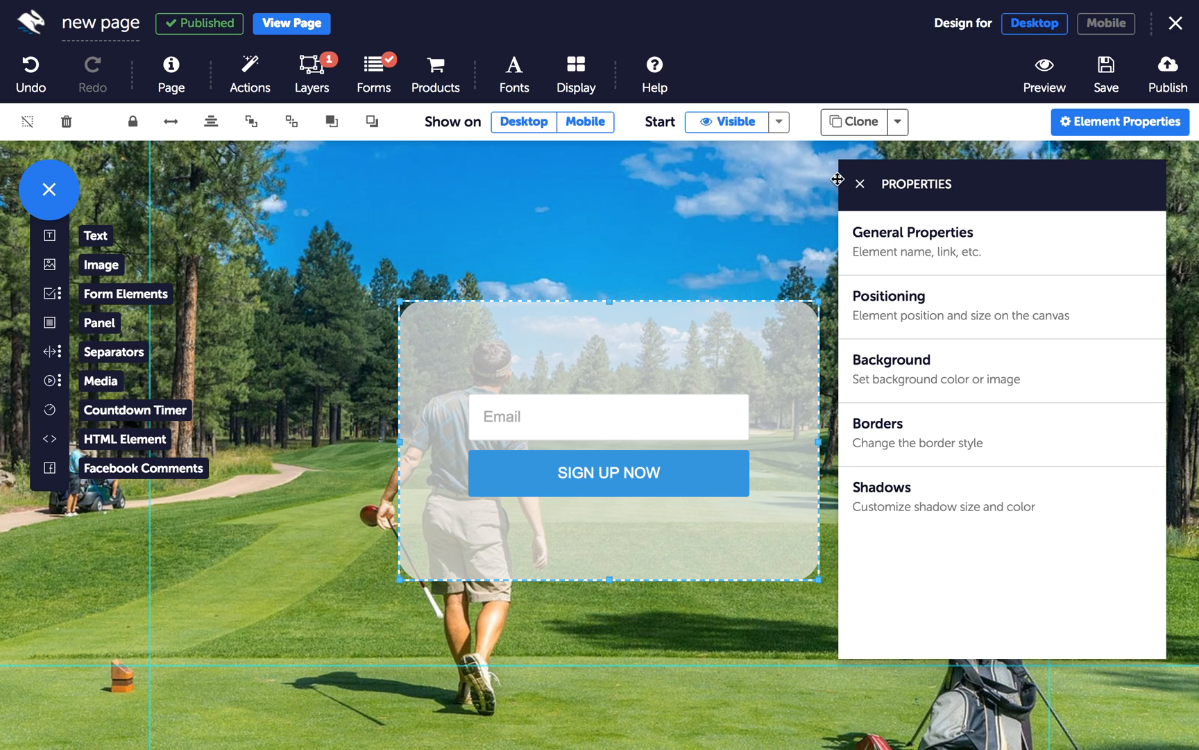
mouse_move(737, 121)
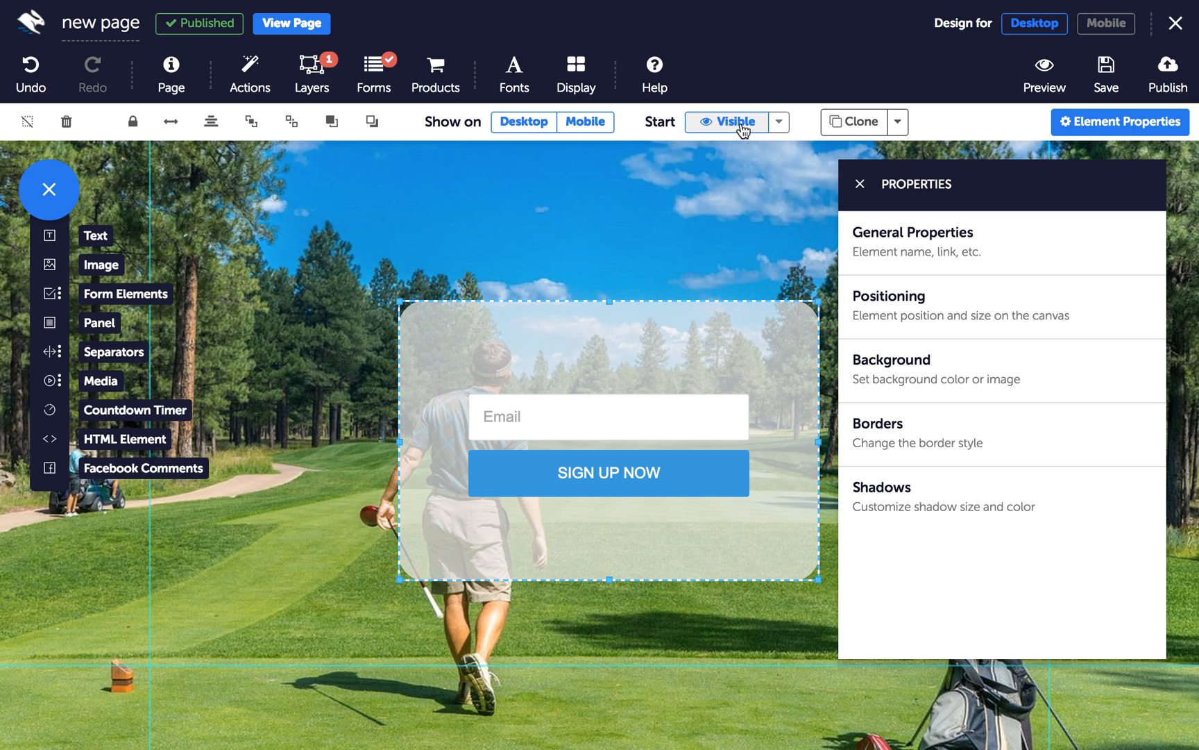
left_click(778, 122)
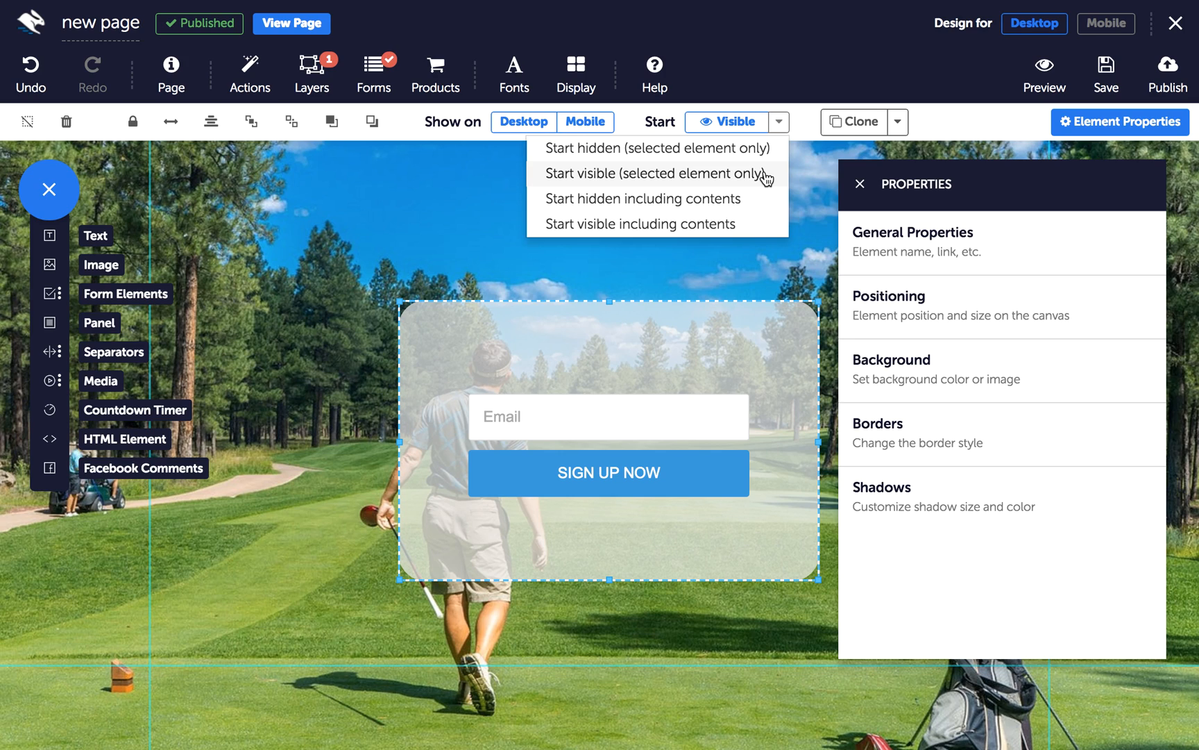
mouse_move(765, 189)
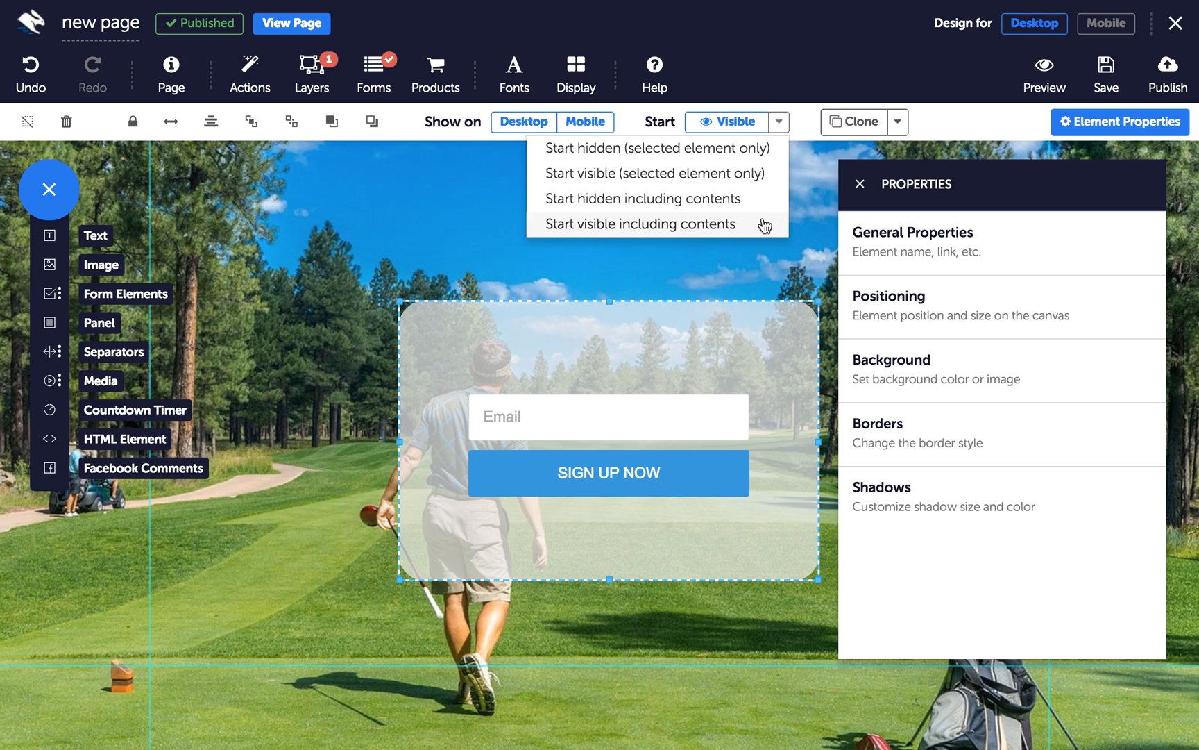
mouse_move(765, 208)
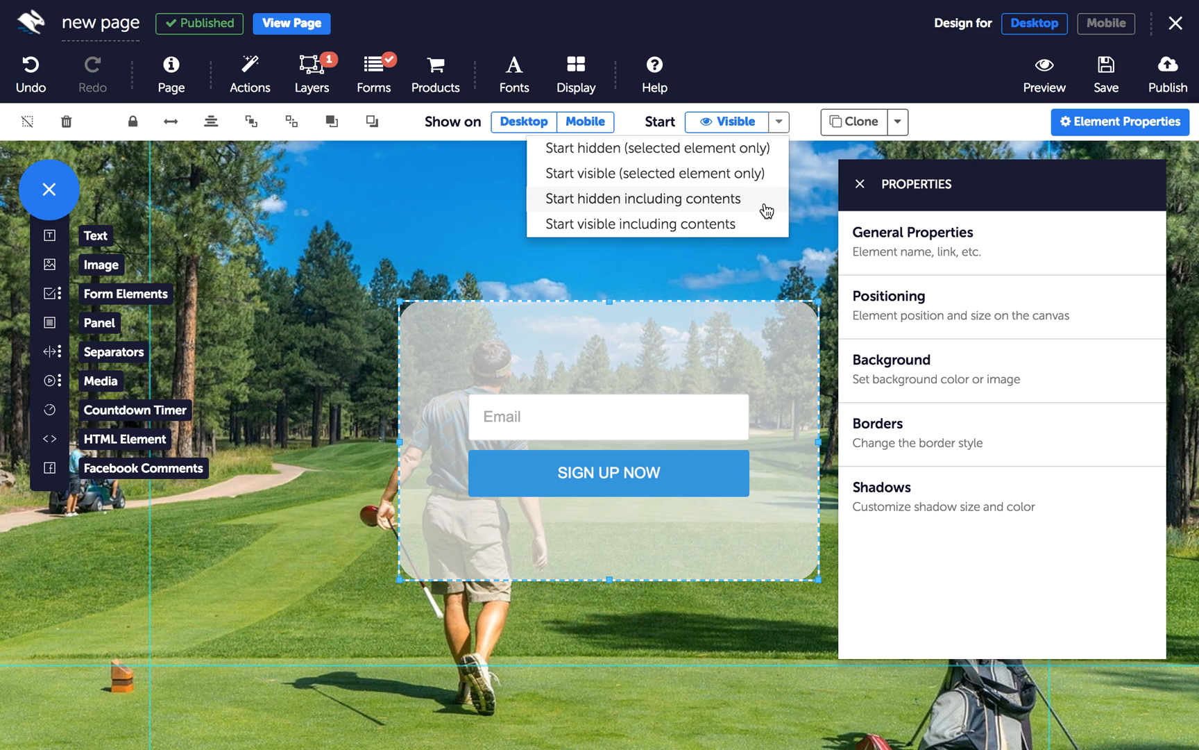
mouse_move(790, 129)
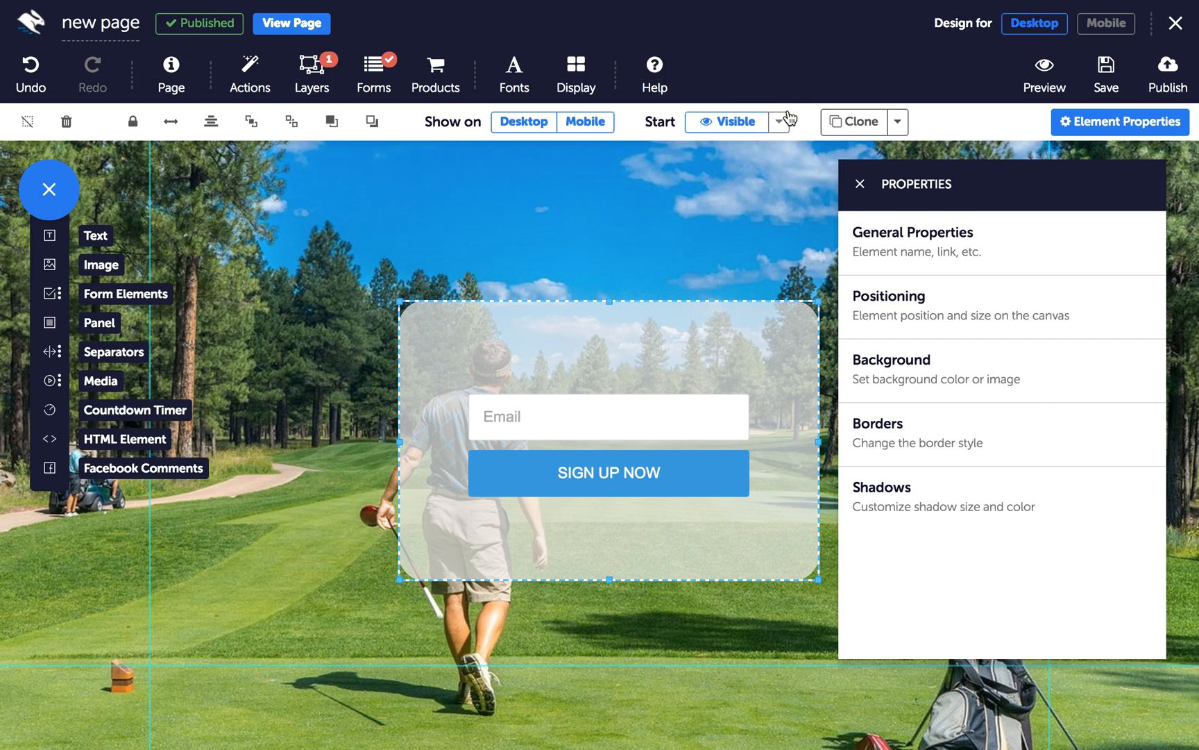
Set the panel's Start option to 'Start hidden including contents'.
left_click(780, 121)
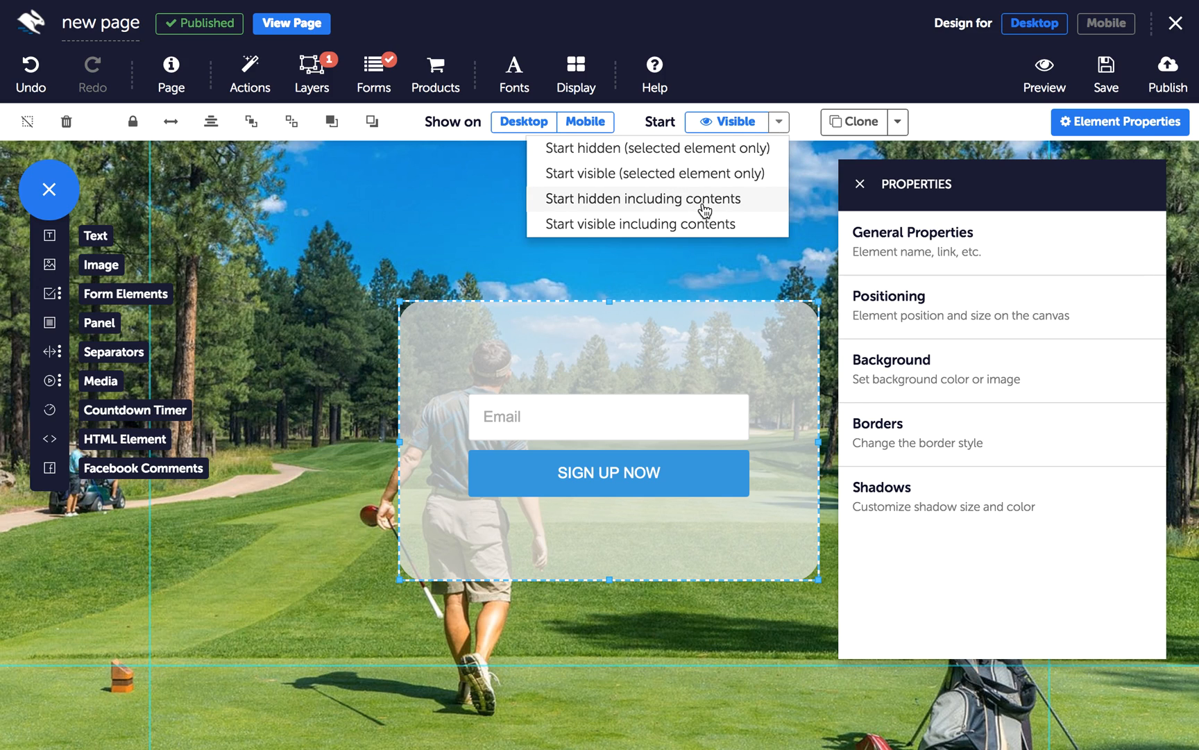
left_click(638, 198)
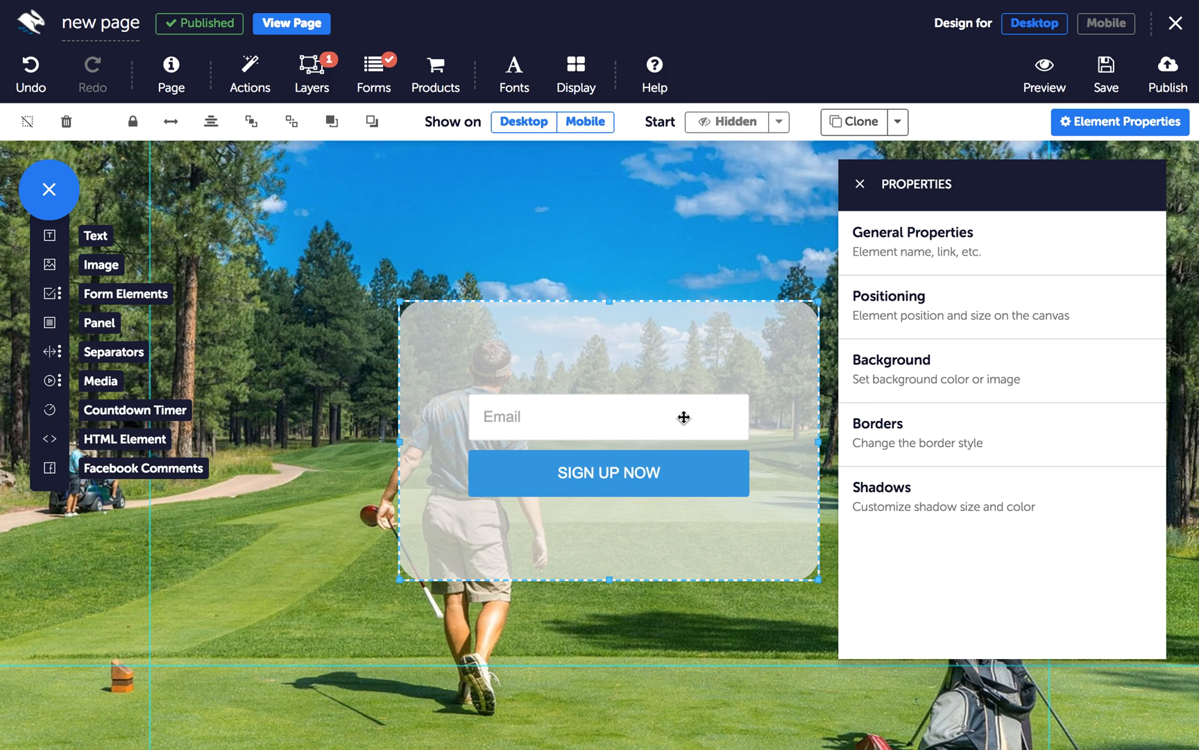
mouse_move(551, 481)
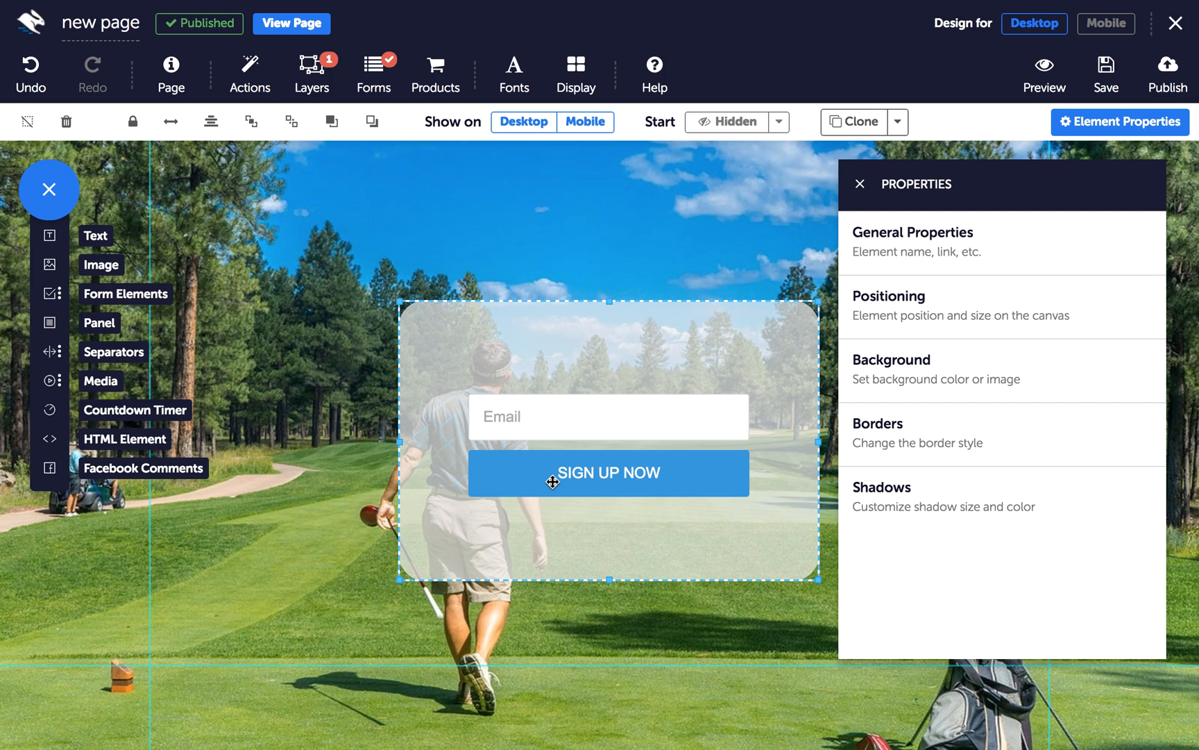
mouse_move(704, 437)
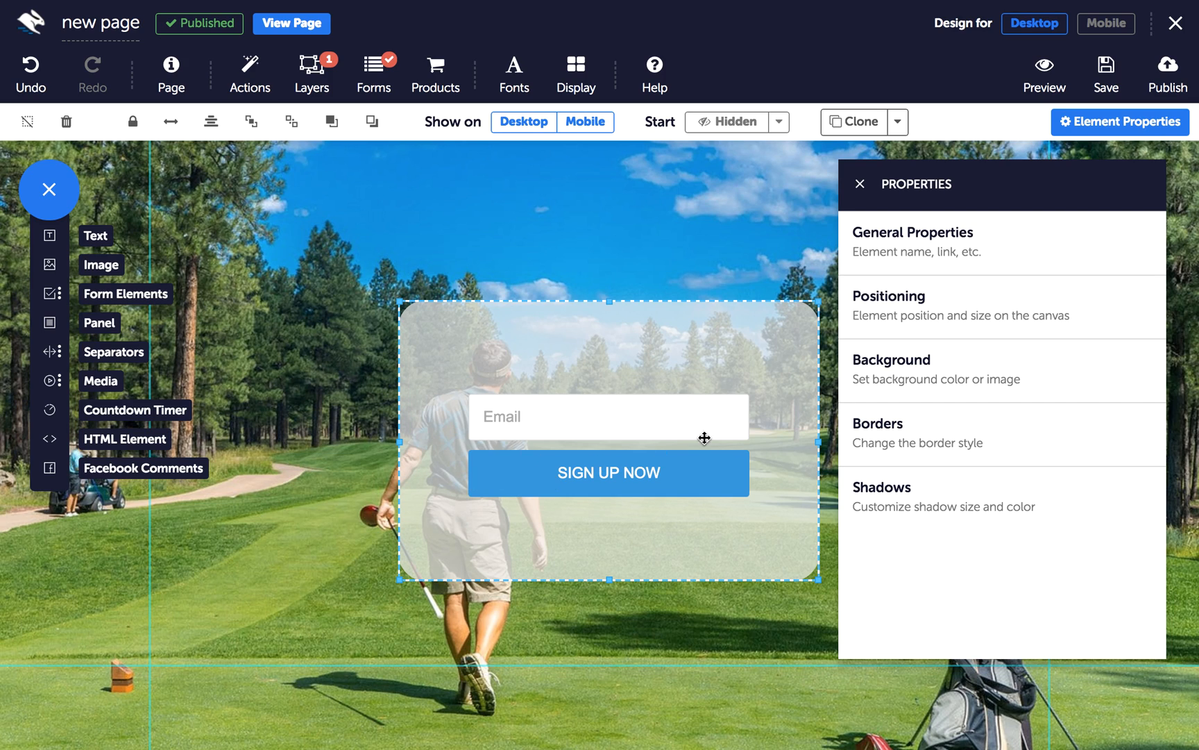
mouse_move(623, 451)
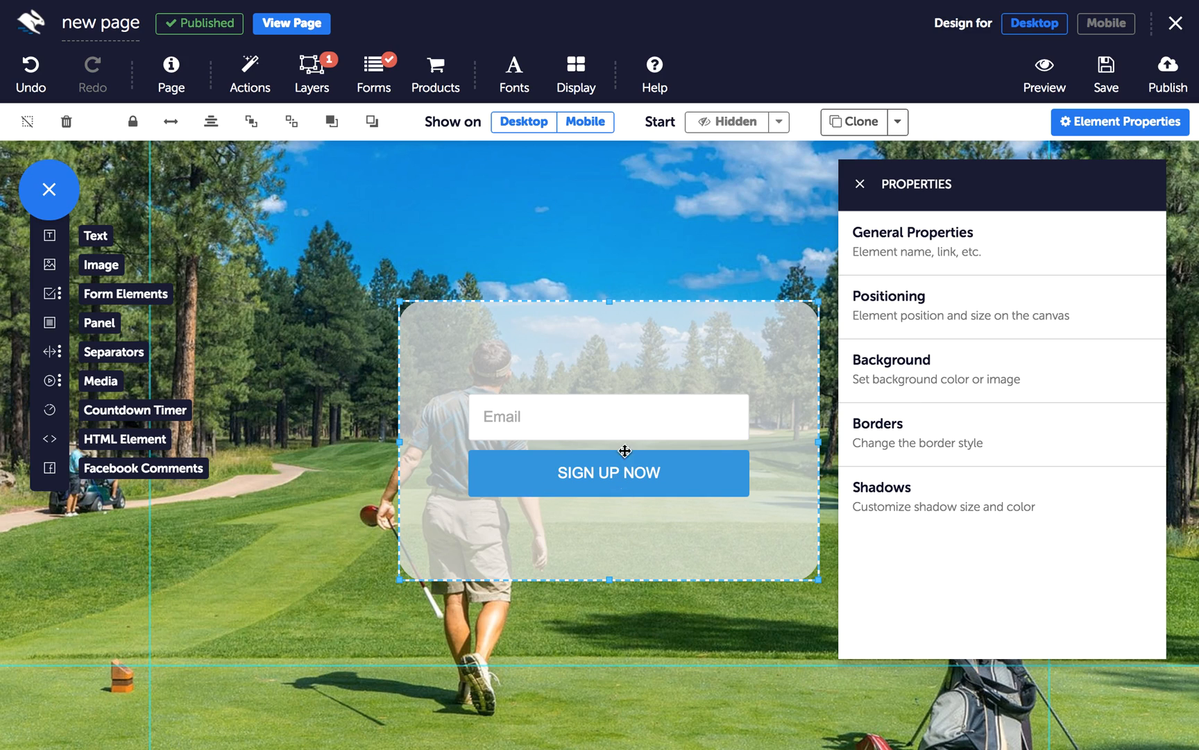
mouse_move(605, 564)
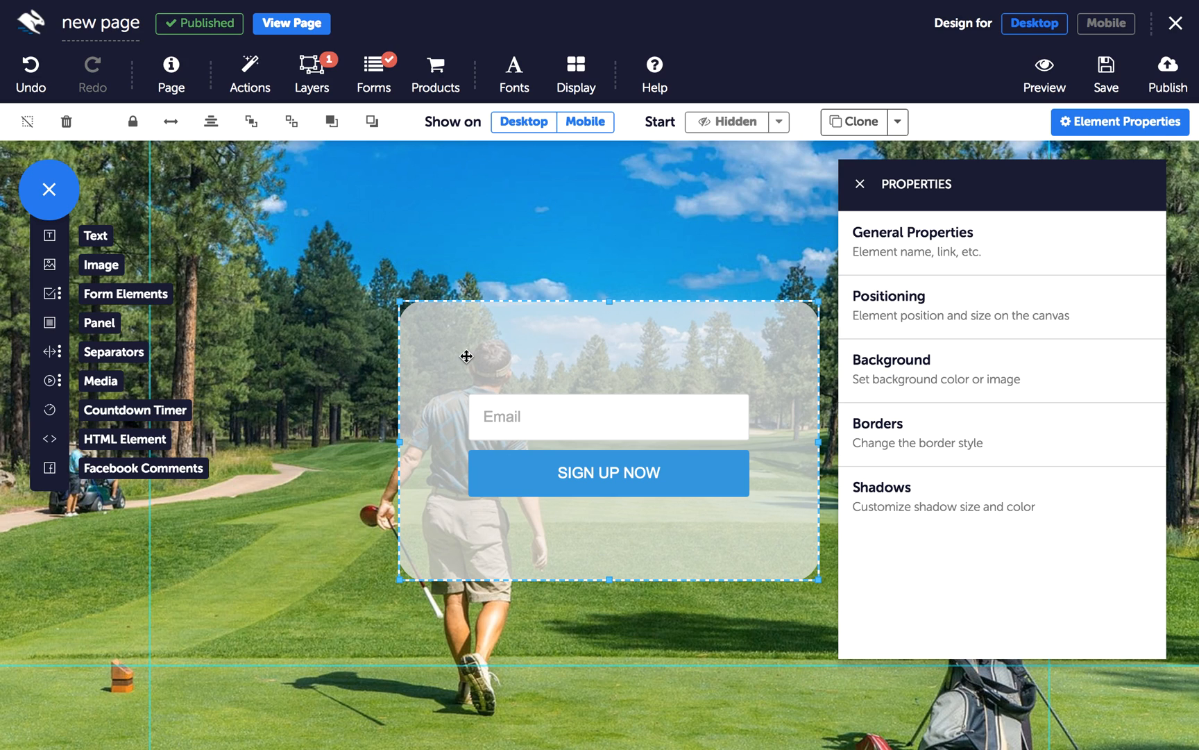
mouse_move(719, 322)
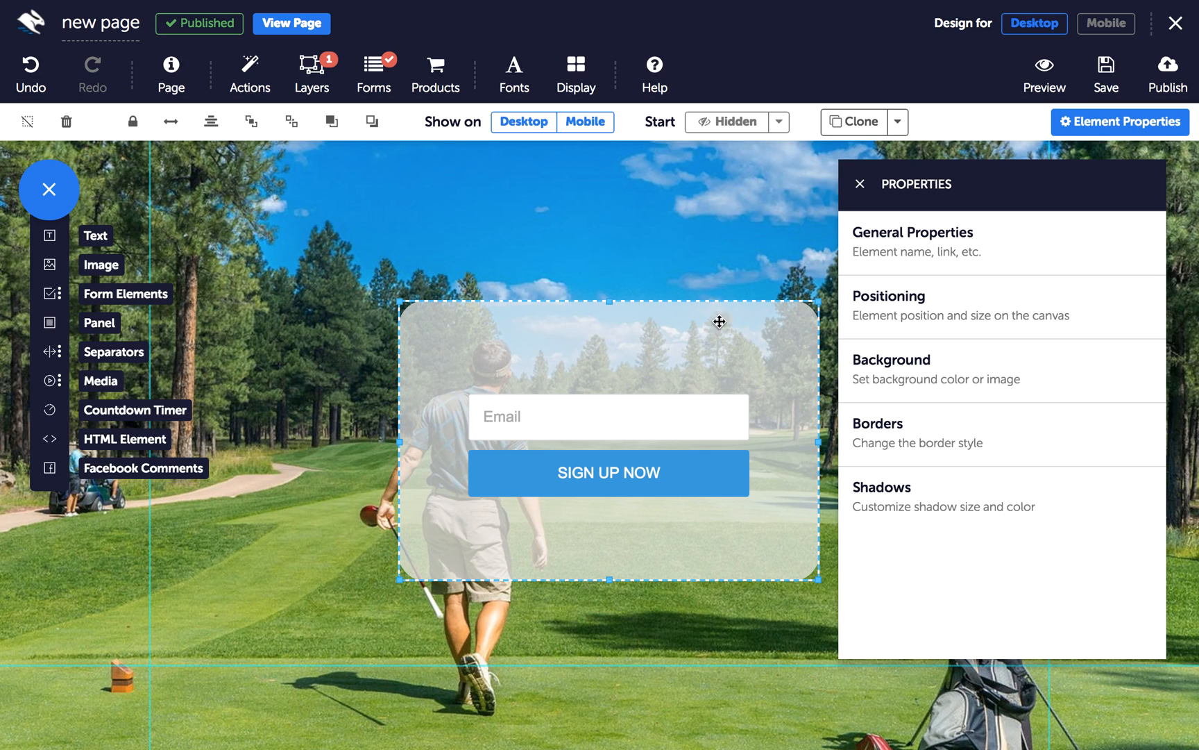
left_click(779, 121)
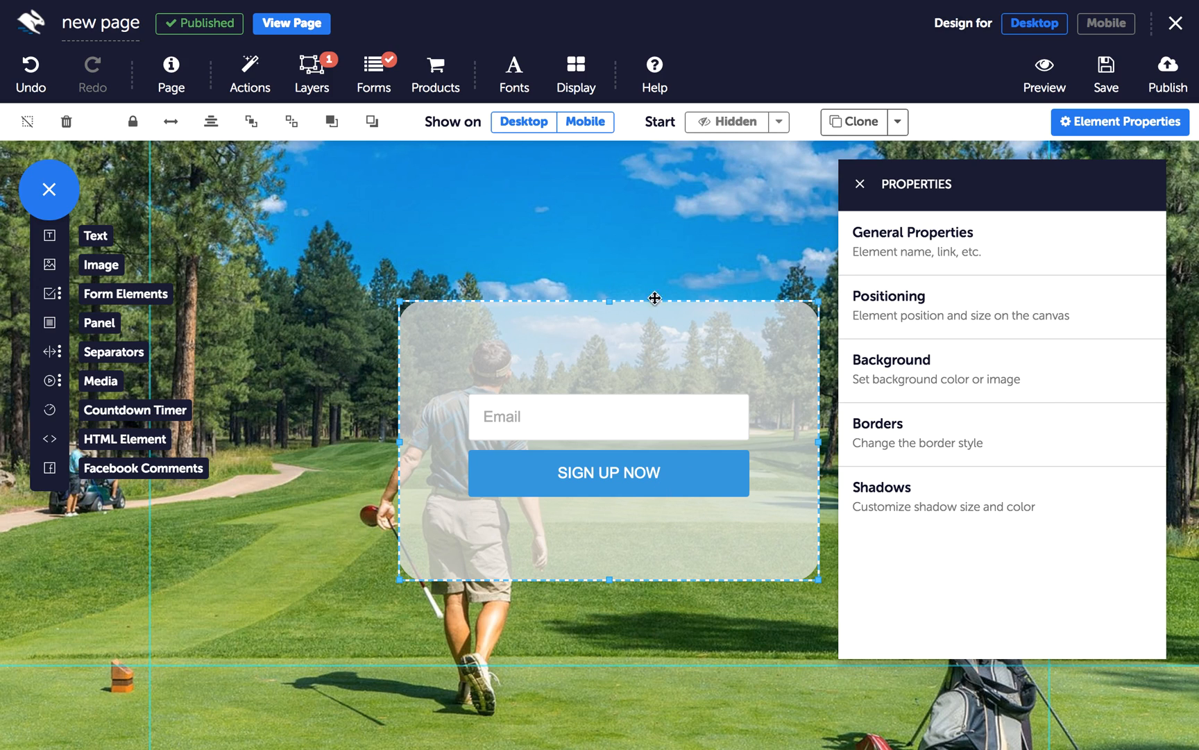
mouse_move(623, 536)
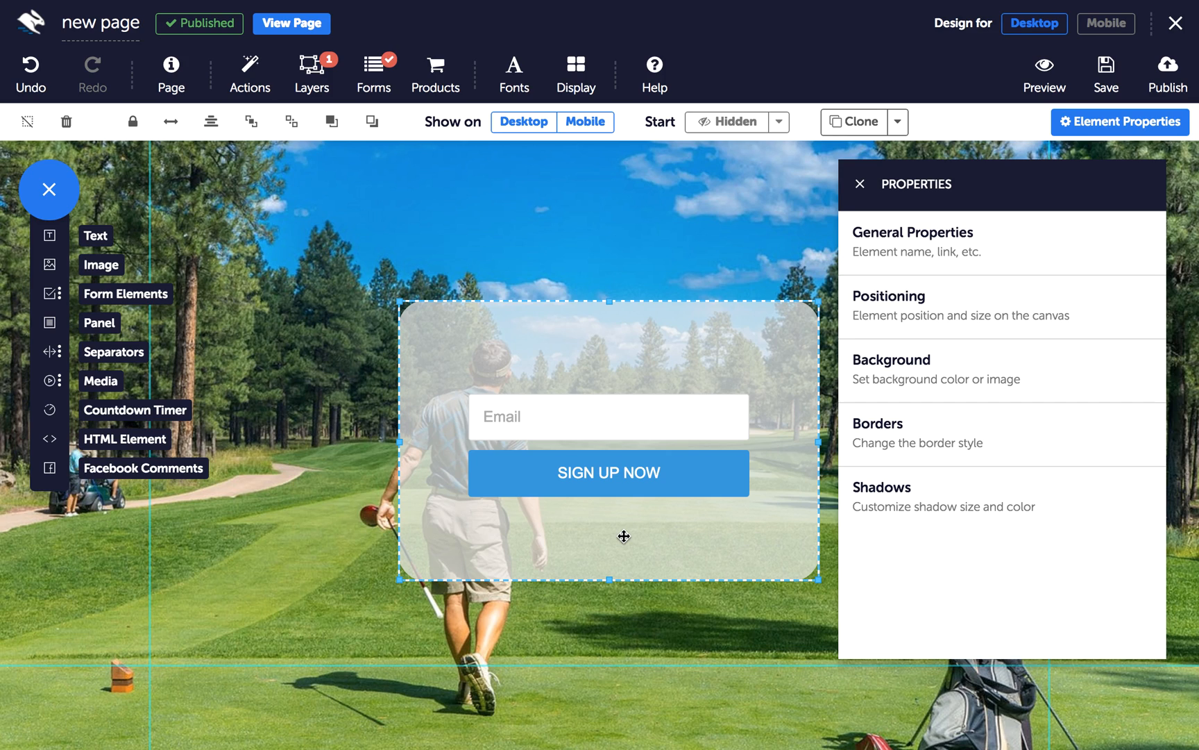
mouse_move(613, 488)
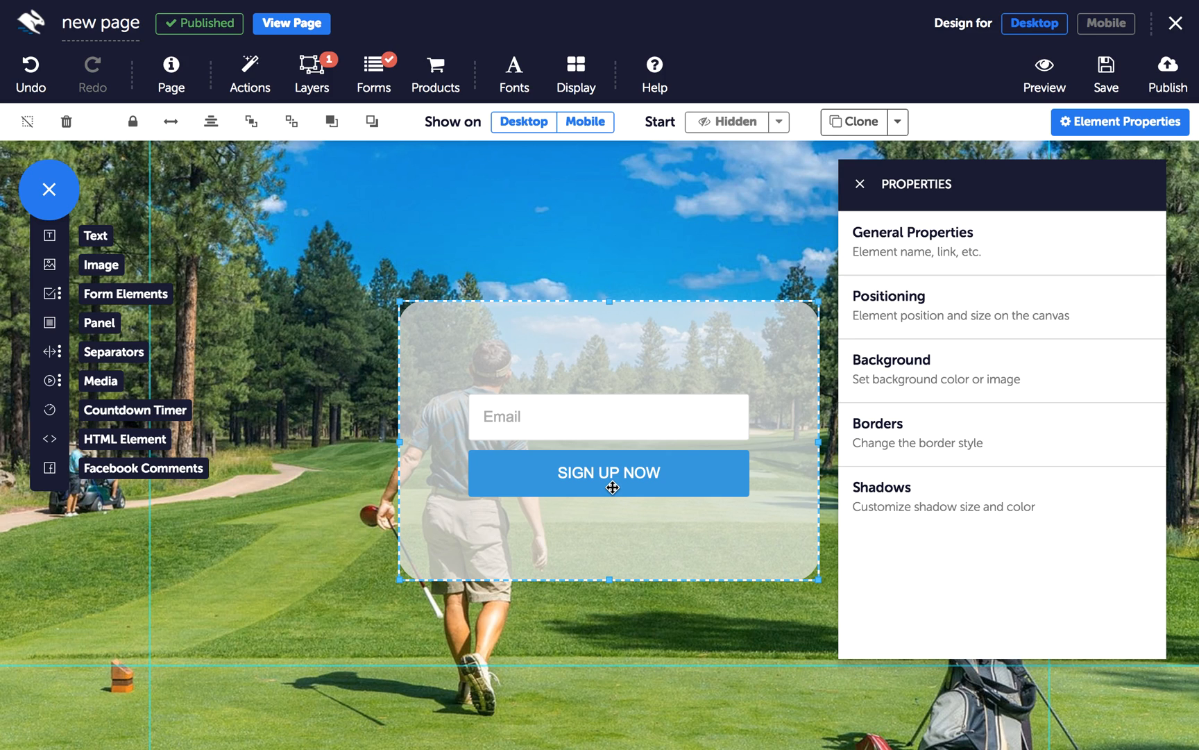
Select the SIGN UP NOW button and show its Start visibility options.
left_click(608, 472)
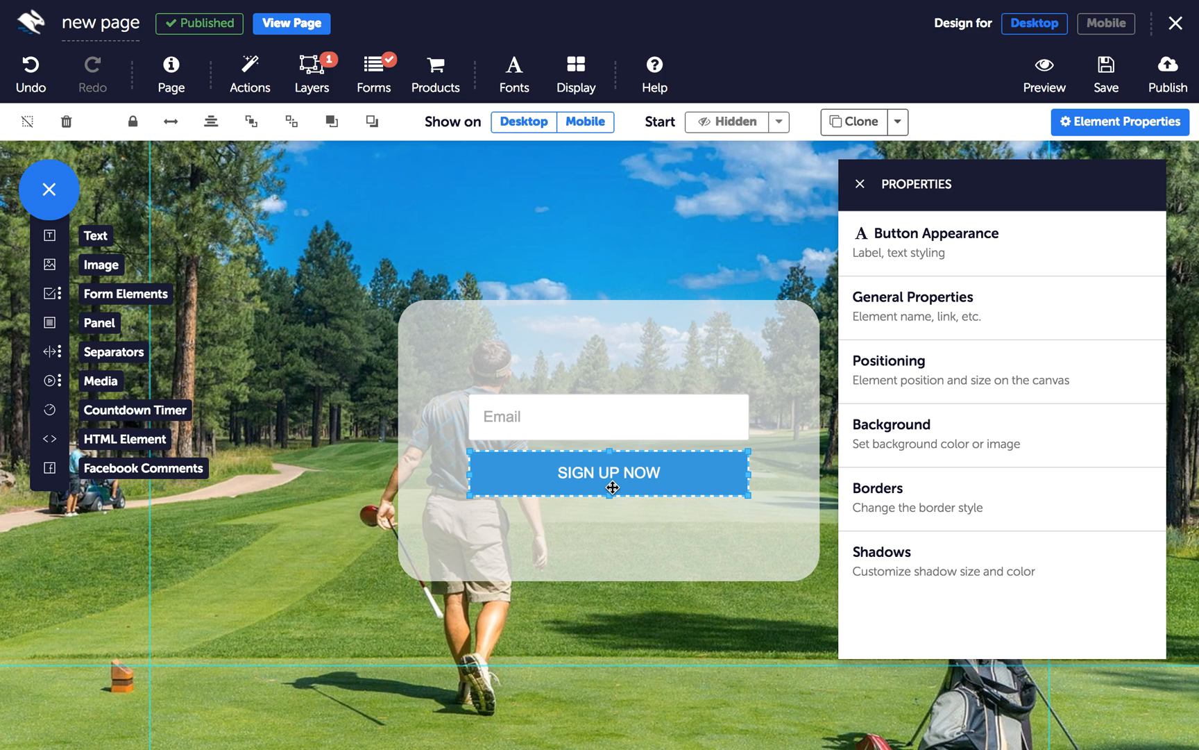
left_click(779, 122)
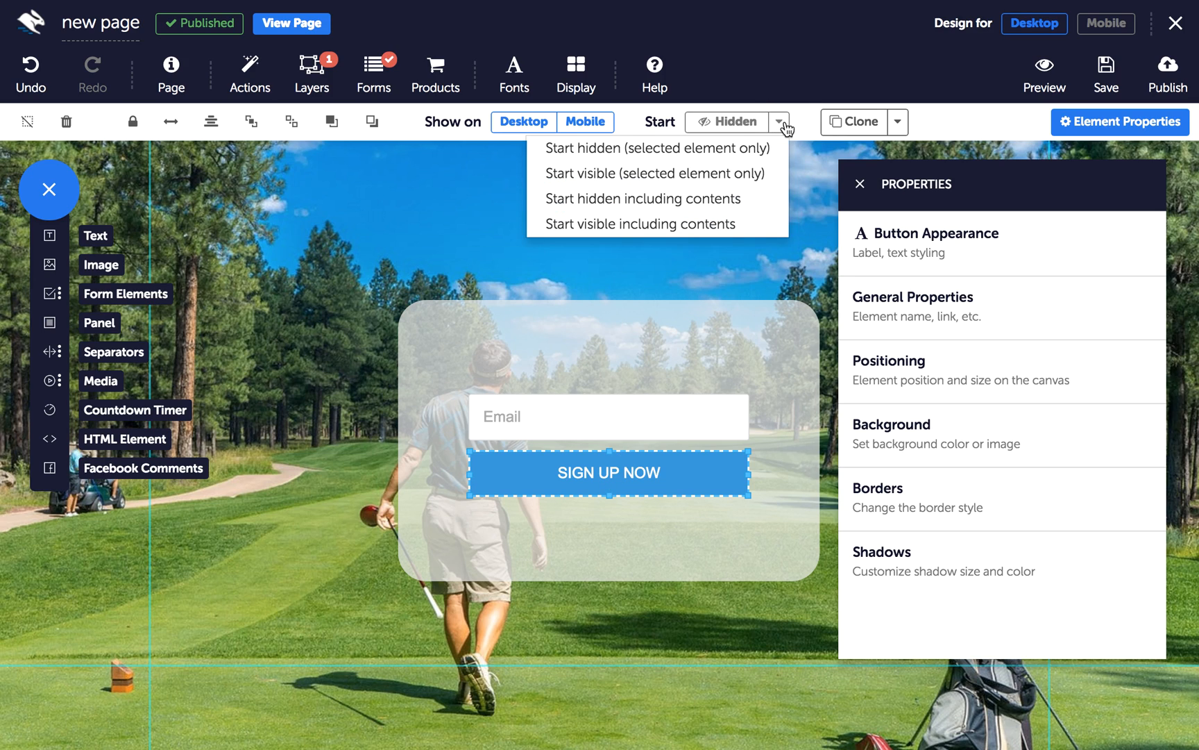